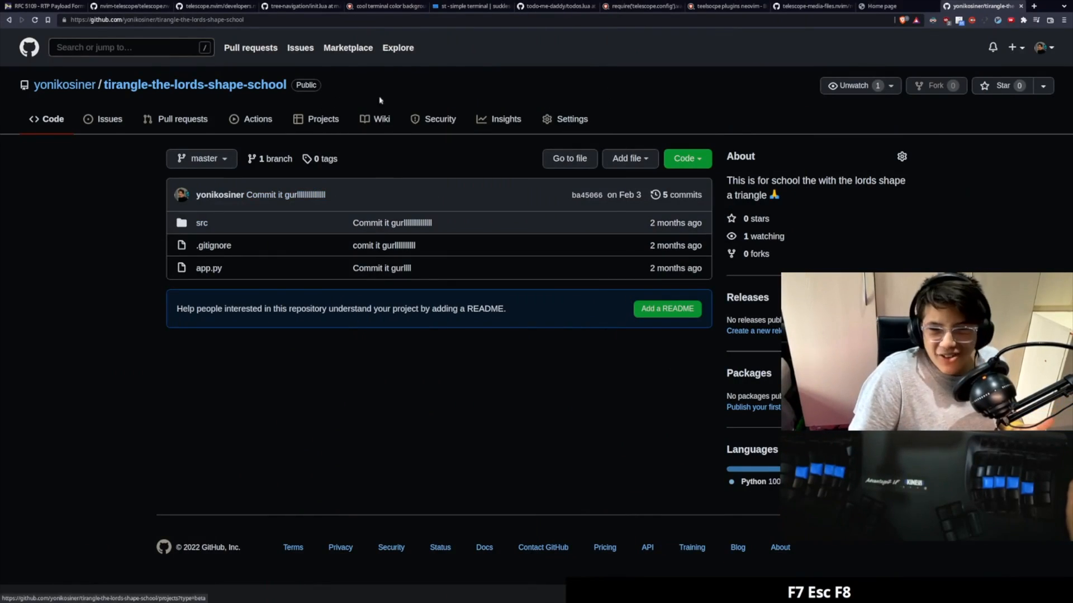
{"action": "mouse_move", "coordinate": [316, 72]}
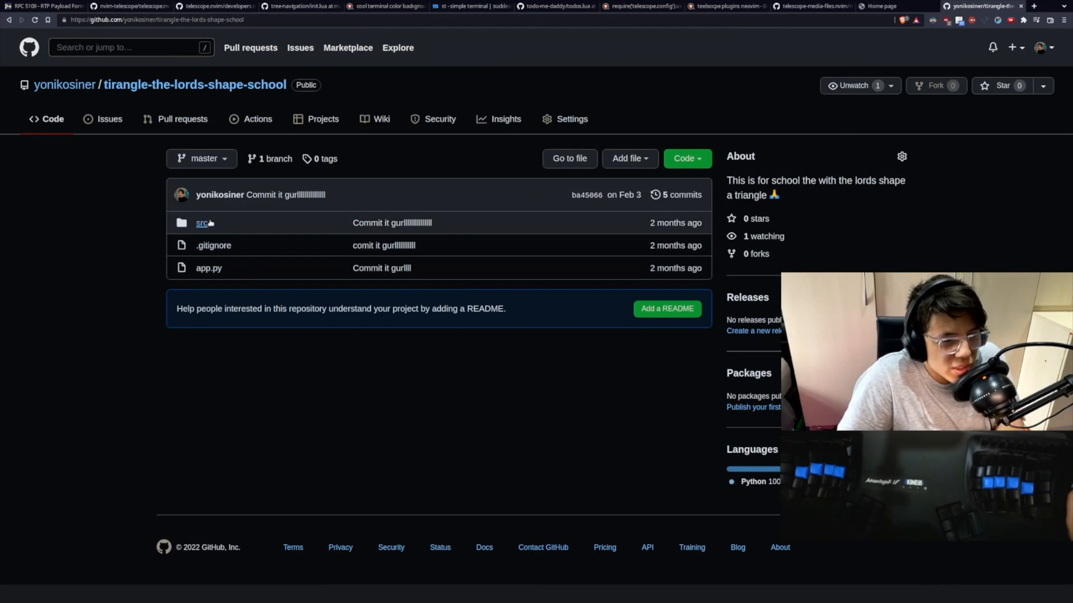
Step: Visually select the main function body in src/index.ts, then leave visual mode
{"action": "left_click", "coordinate": [209, 267]}
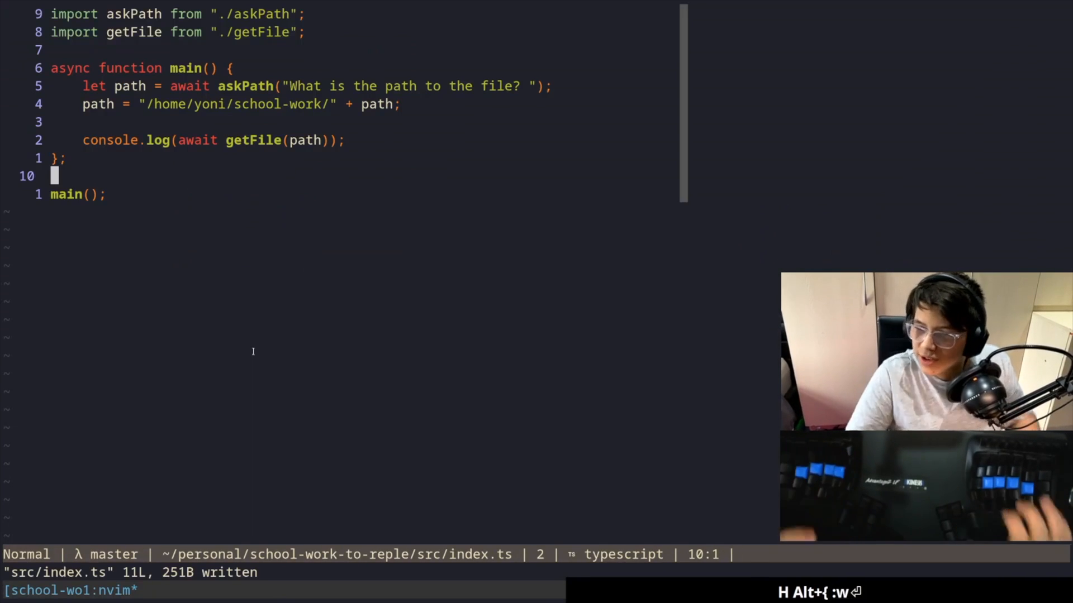
{"action": "key", "text": "V"}
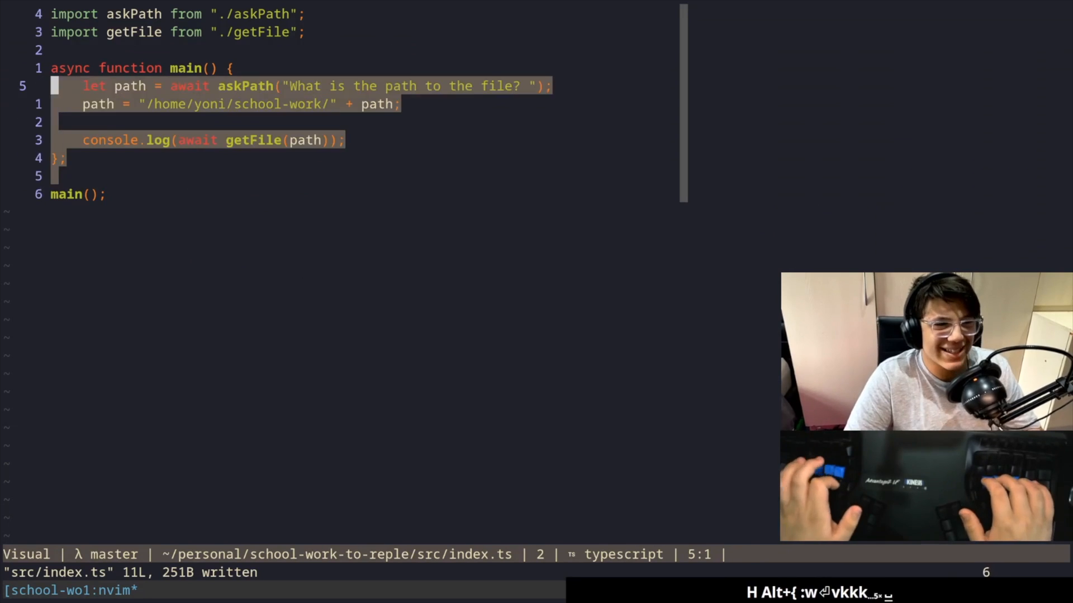
{"action": "key", "text": "Escape"}
{"action": "type", "text": "ts-node"}
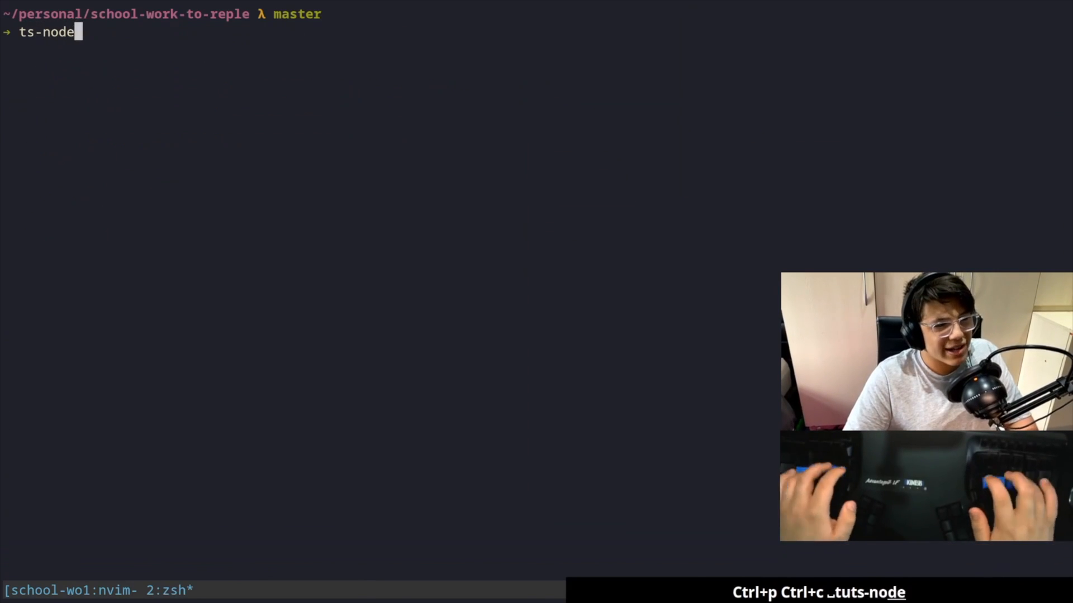
Step: Run ts-node src/index.ts with the path movie-app/ind, rerun it after npm install, then clear the terminal
{"action": "key", "text": "Return"}
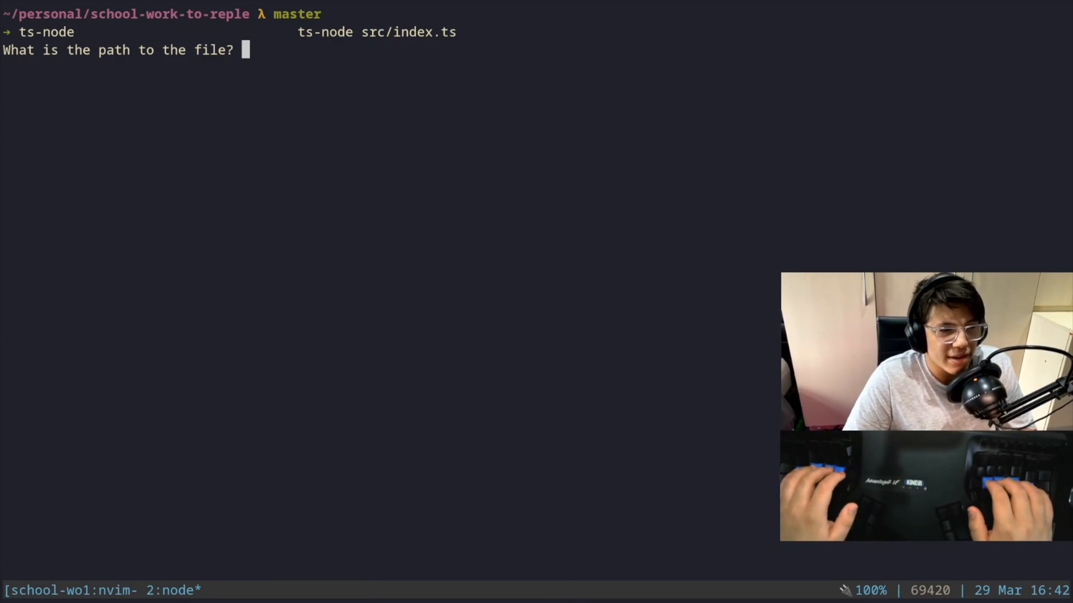
{"action": "type", "text": "movie-app/ind"}
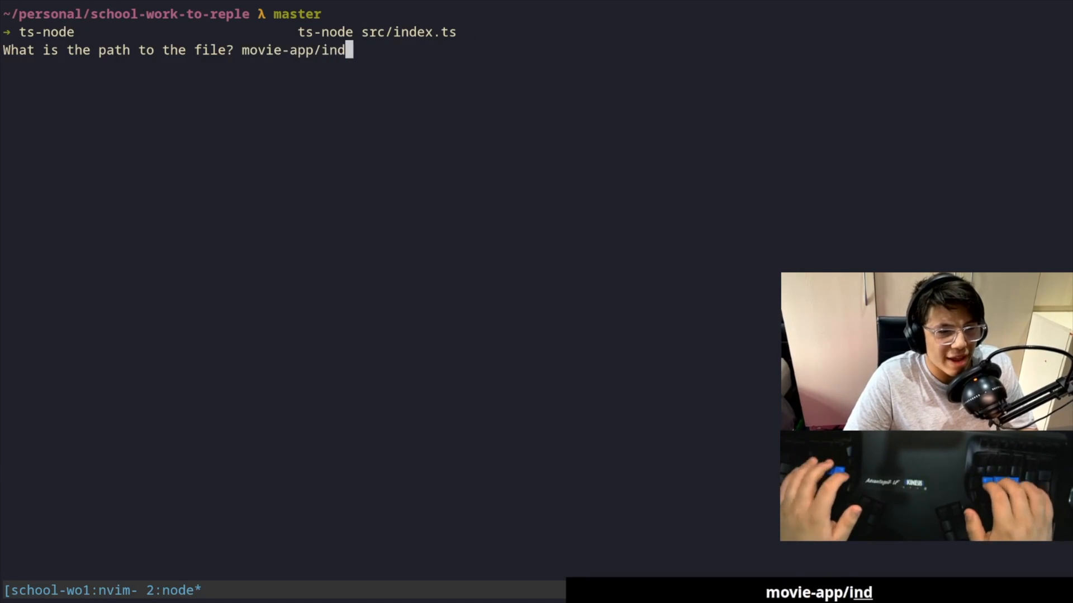
{"action": "key", "text": "Return"}
{"action": "type", "text": "npm install"}
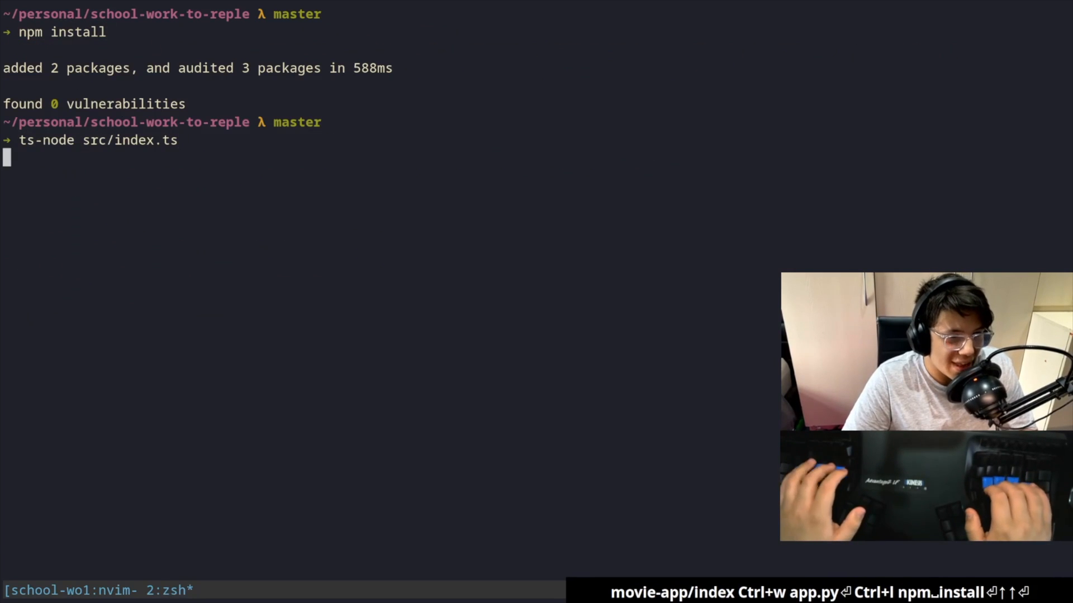
{"action": "key", "text": "Return"}
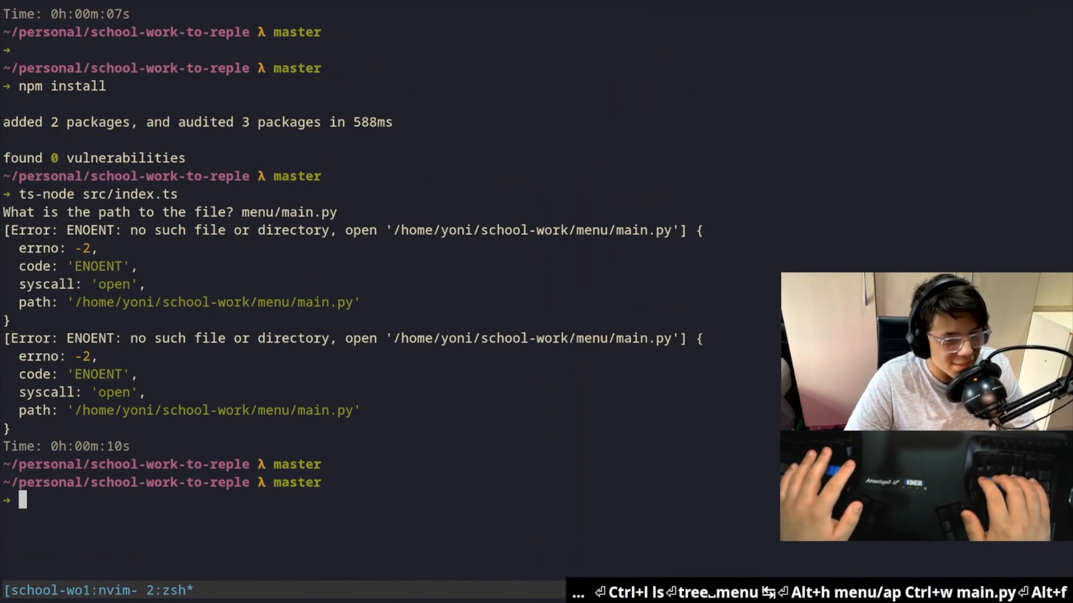
{"action": "key", "text": "ctrl+l"}
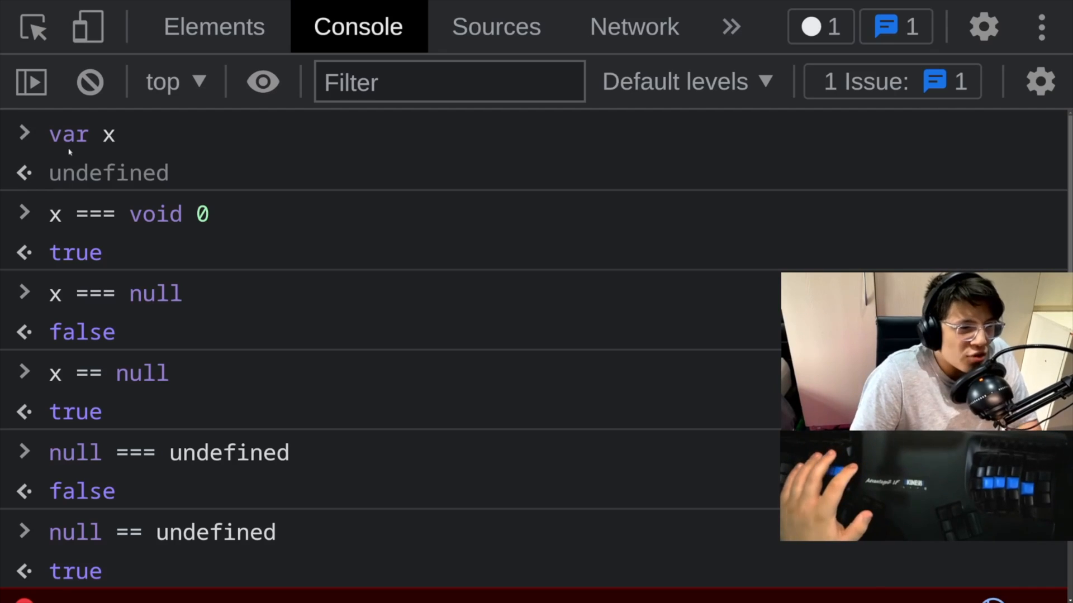
{"action": "mouse_move", "coordinate": [68, 207]}
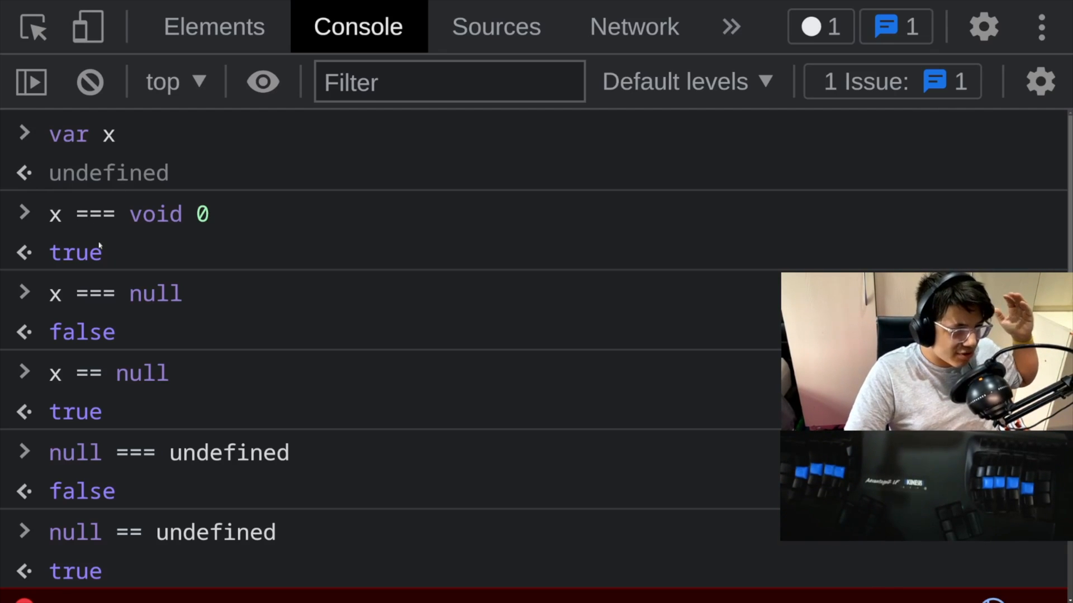
{"action": "mouse_move", "coordinate": [135, 364]}
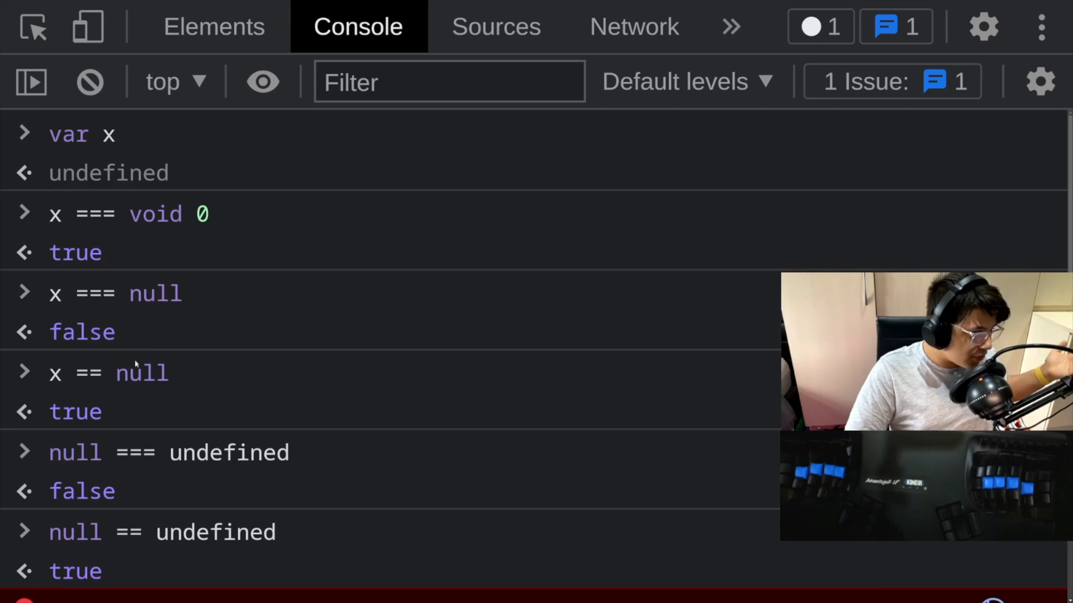